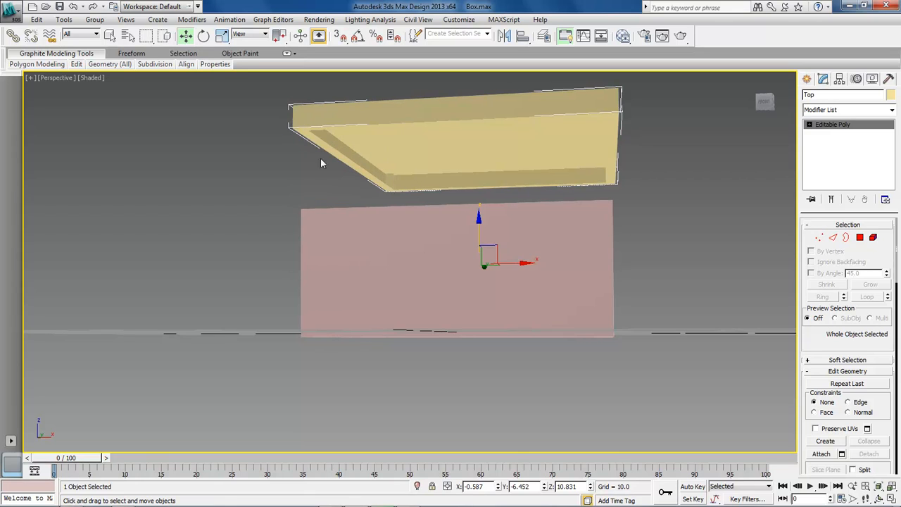
pyautogui.moveTo(425, 205)
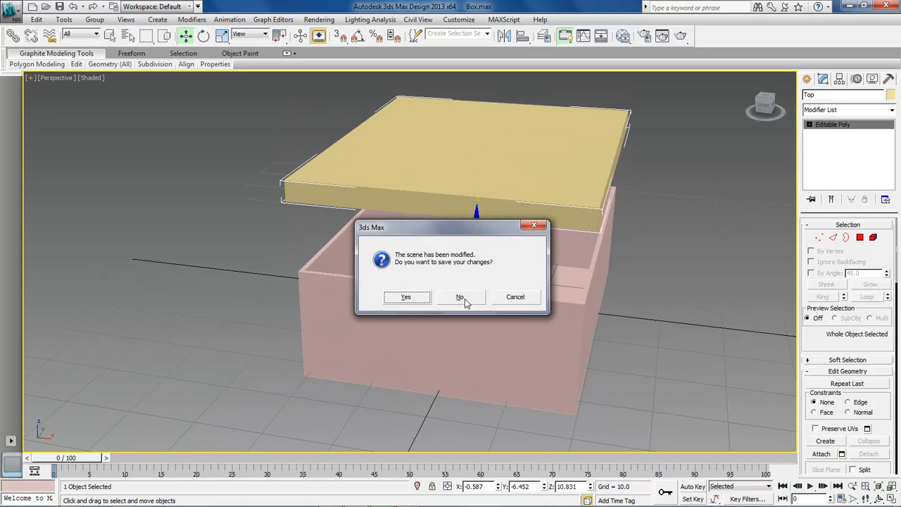
# Step: Discard the box scene unsaved, start a New All scene and reset 3ds Max
pyautogui.click(460, 296)
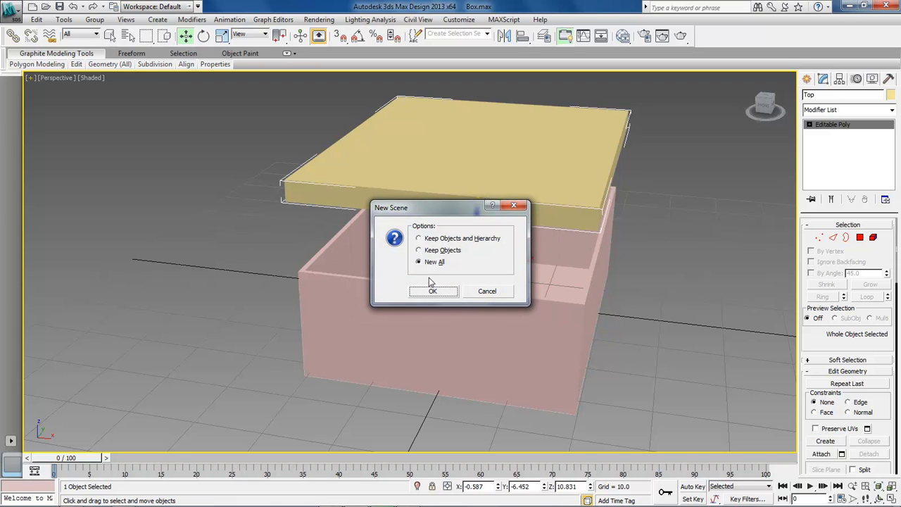
pyautogui.click(432, 290)
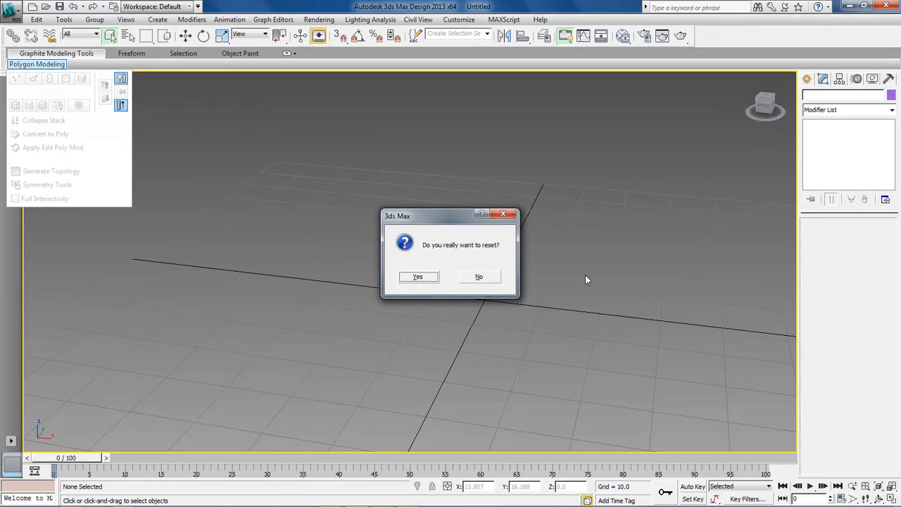
pyautogui.click(419, 276)
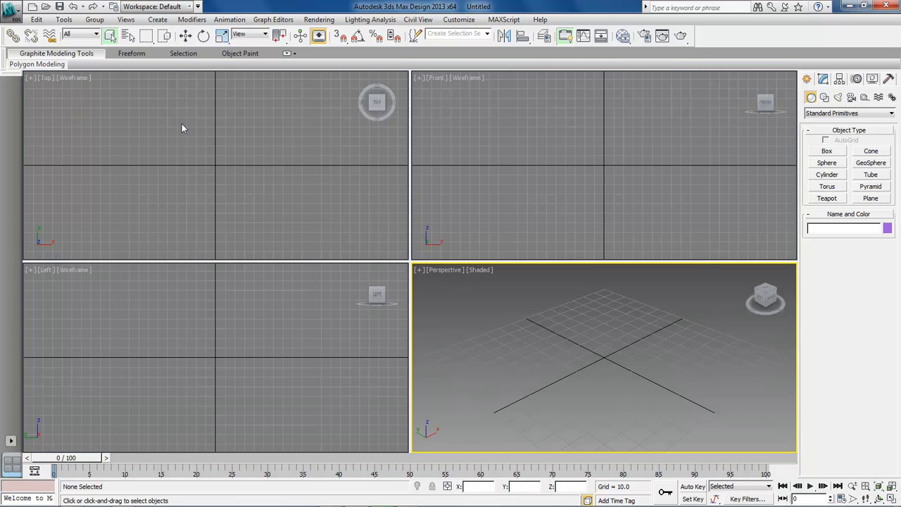
# Step: Create a Box primitive from the Top view by dragging its base rectangle and height
pyautogui.click(182, 128)
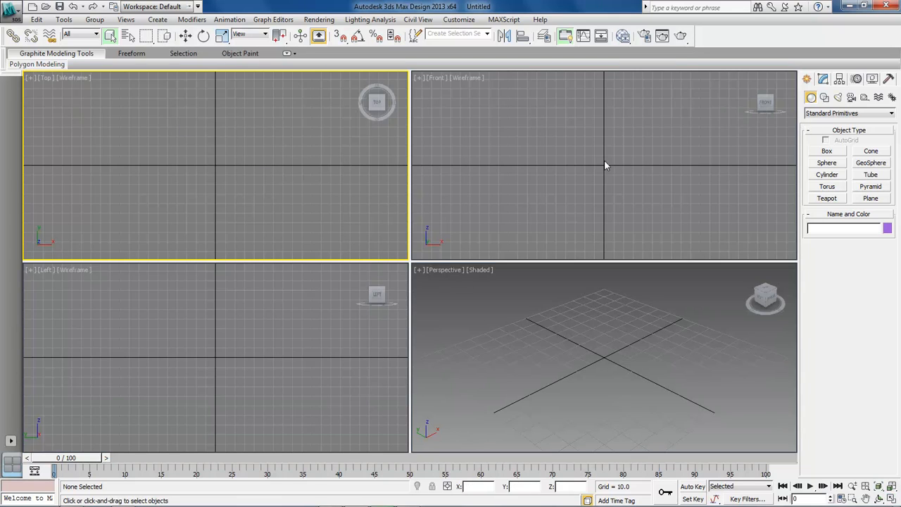
pyautogui.moveTo(837, 154)
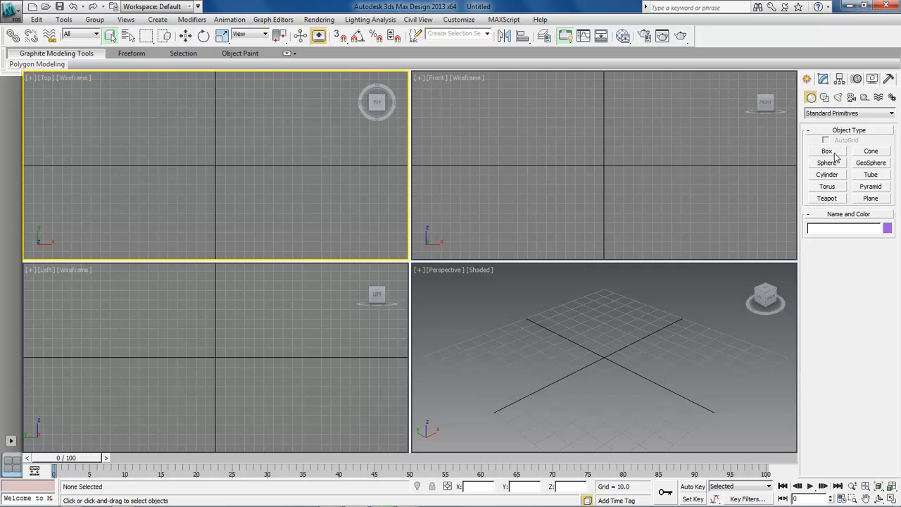
pyautogui.click(827, 150)
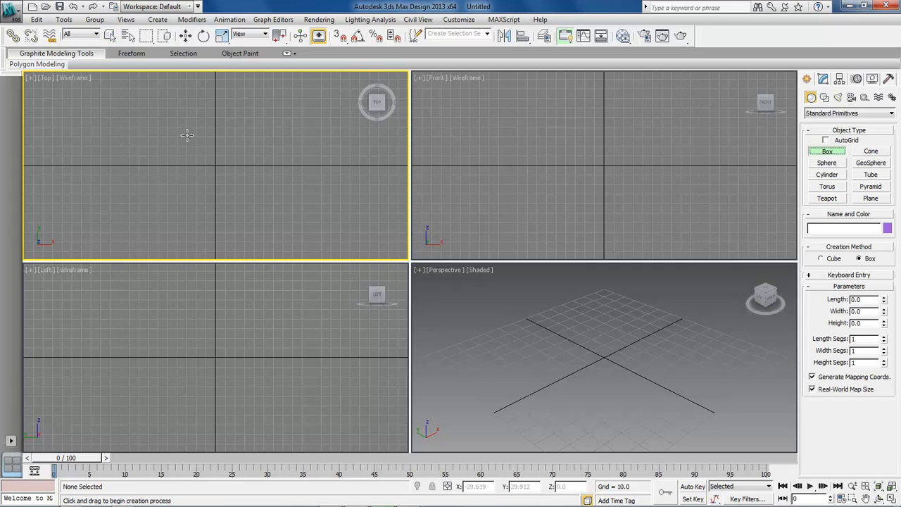
pyautogui.moveTo(189, 135); pyautogui.dragTo(219, 181)
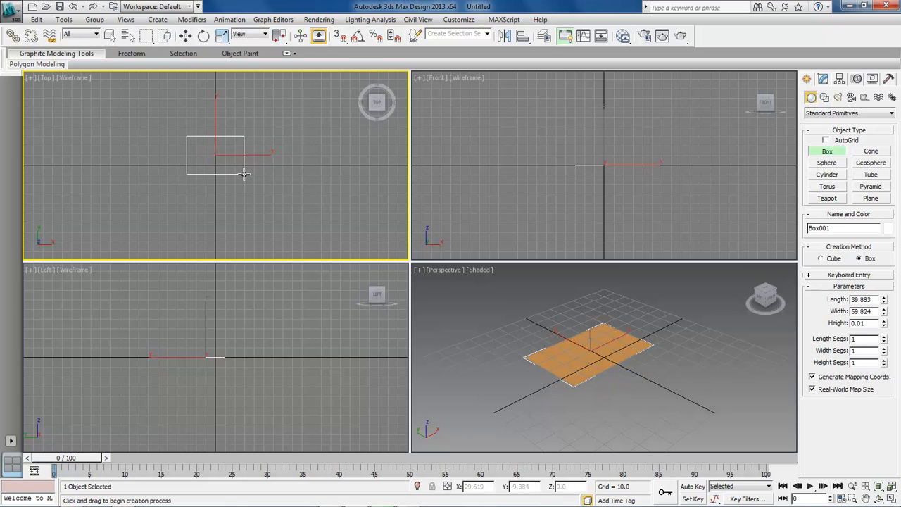
pyautogui.moveTo(245, 175); pyautogui.dragTo(245, 153)
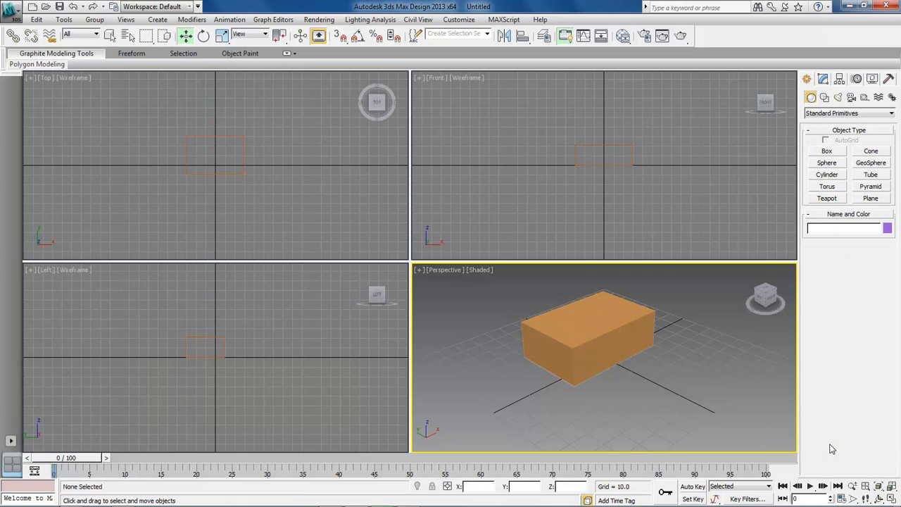
pyautogui.moveTo(602, 318)
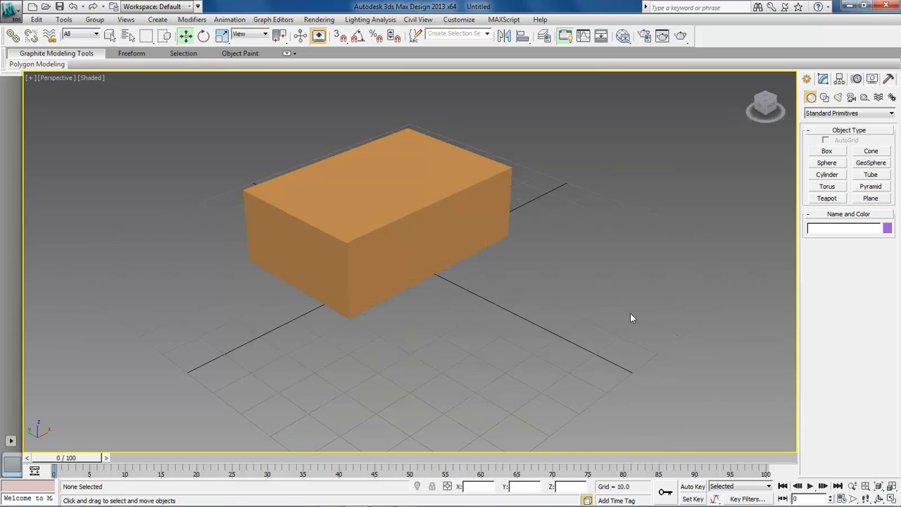
pyautogui.moveTo(418, 316)
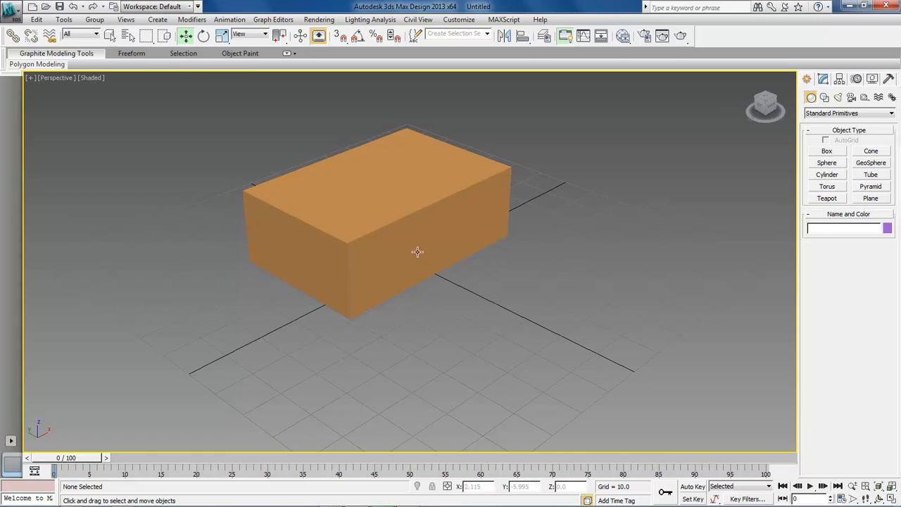
# Step: Select Box001 and convert it to an Editable Poly
pyautogui.click(416, 251)
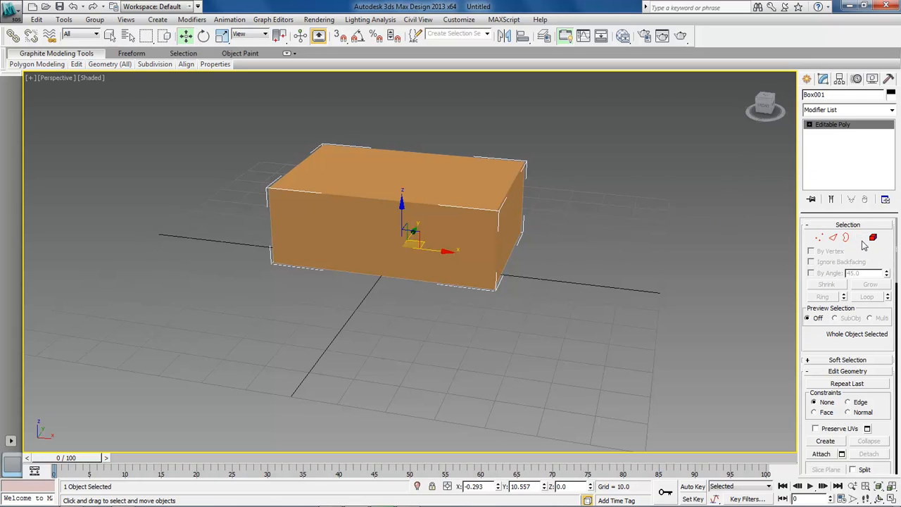
# Step: Extrude the box's top polygon upward using the Extrude caddy height
pyautogui.click(859, 236)
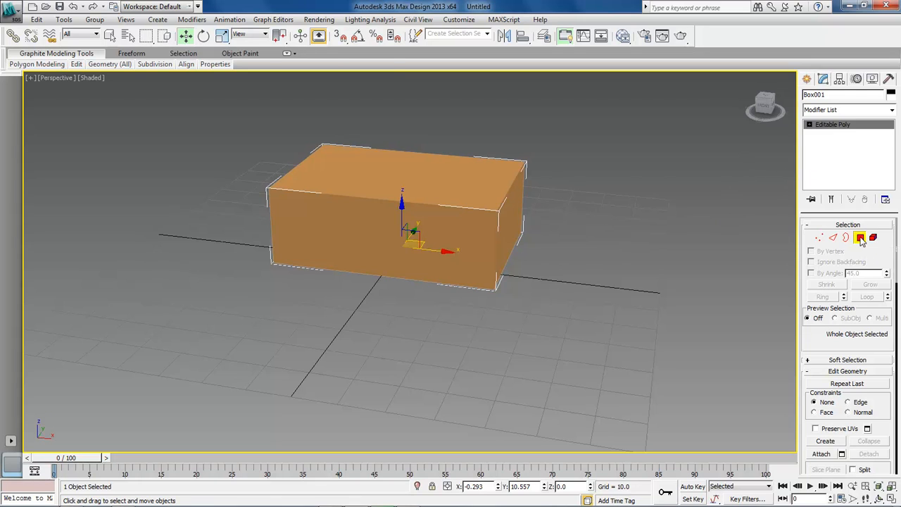
pyautogui.click(859, 237)
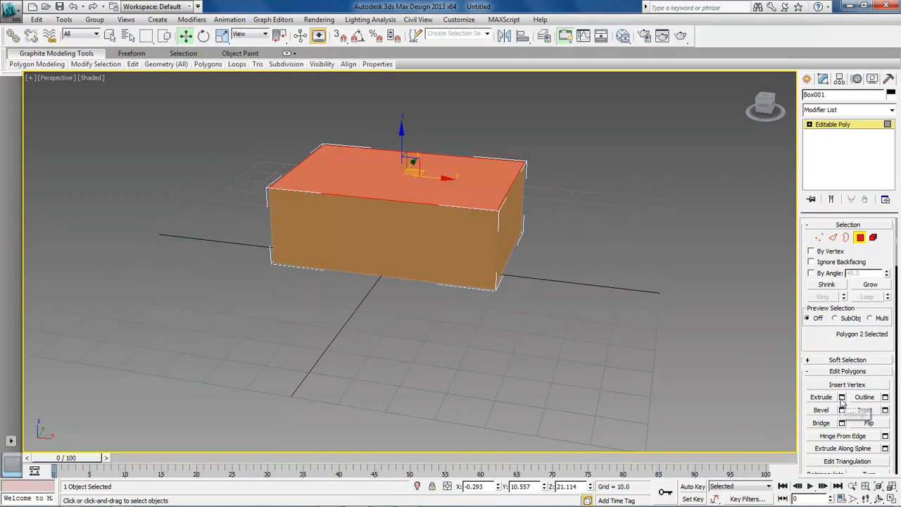
pyautogui.moveTo(845, 403)
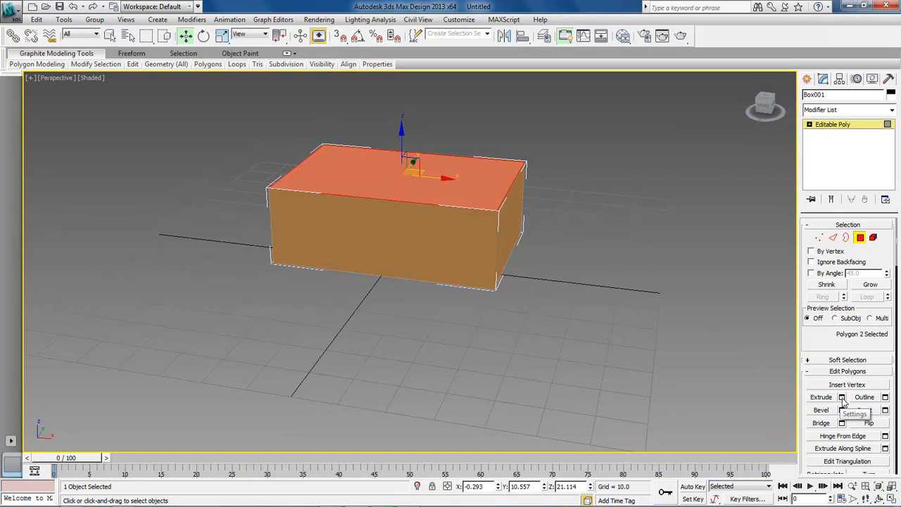
pyautogui.click(842, 397)
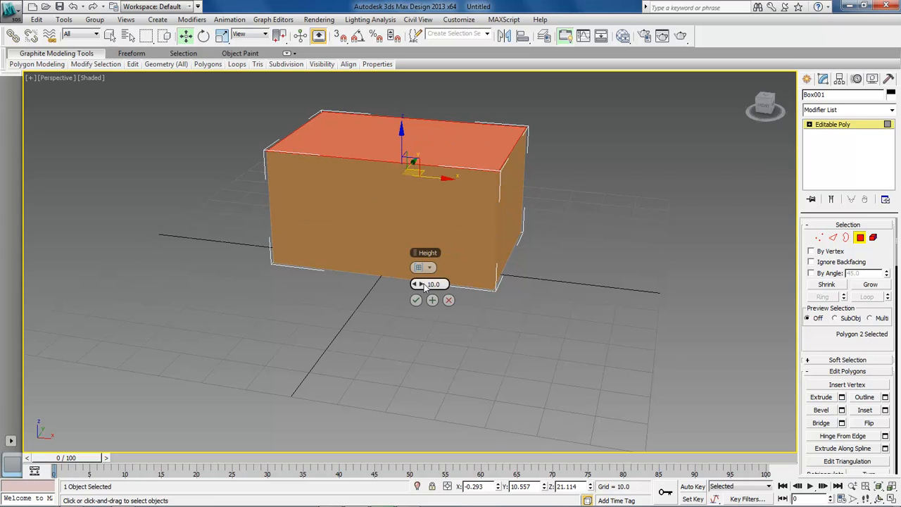
pyautogui.moveTo(420, 284); pyautogui.dragTo(420, 289)
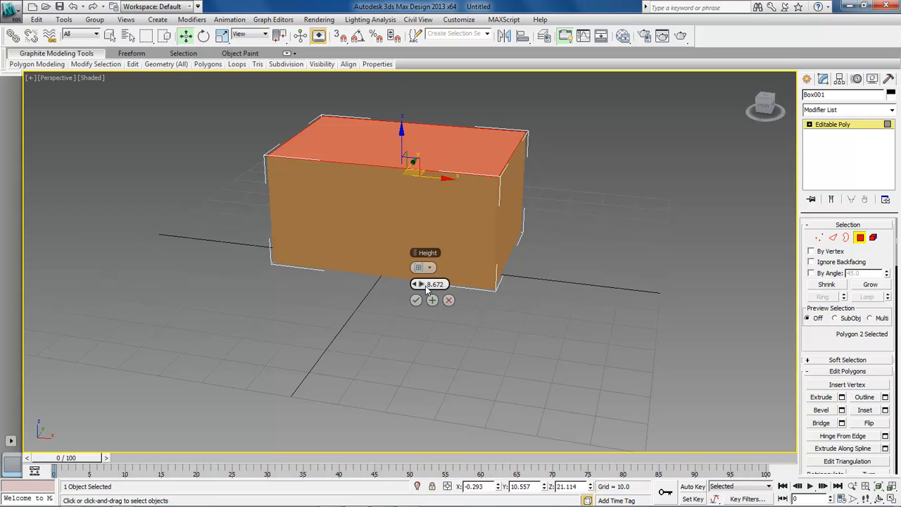
pyautogui.moveTo(431, 284); pyautogui.dragTo(386, 285)
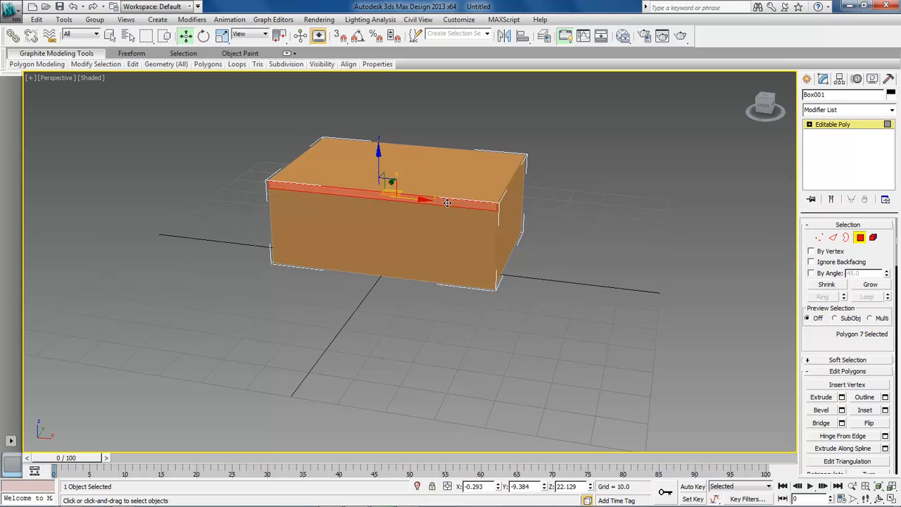
pyautogui.moveTo(524, 212)
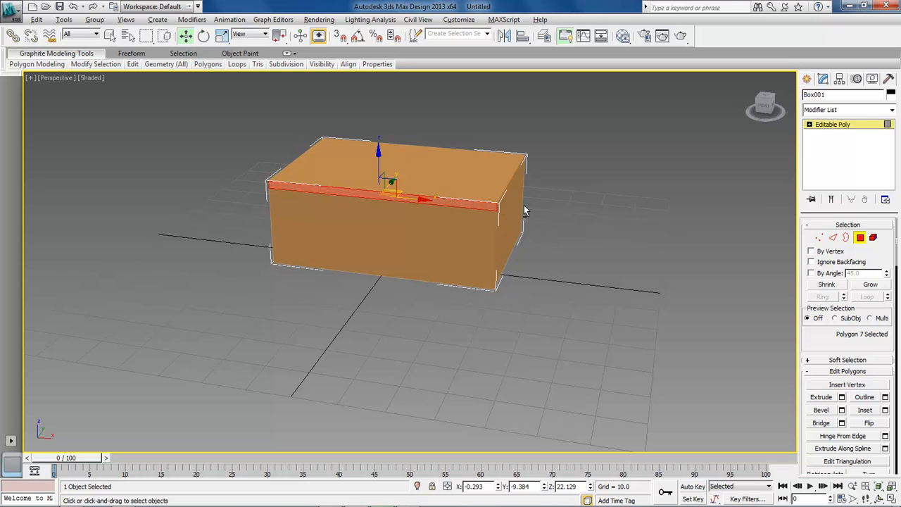
# Step: Add the front rim band face and extrude the top polygons with the caddy
pyautogui.moveTo(524, 211); pyautogui.dragTo(394, 214)
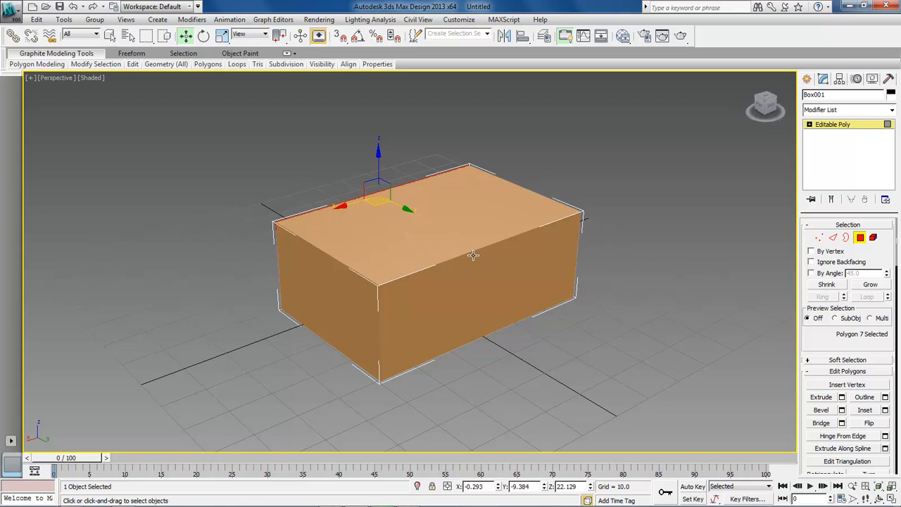
pyautogui.click(491, 260)
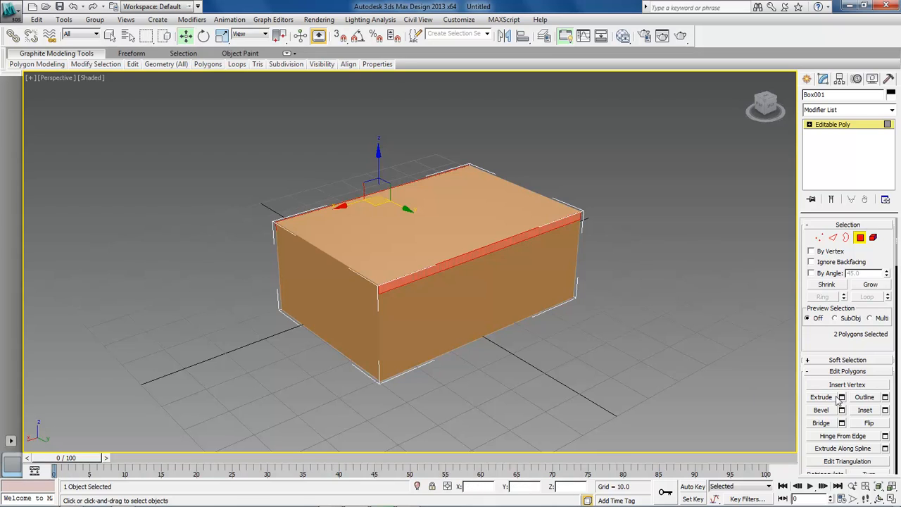
pyautogui.click(842, 397)
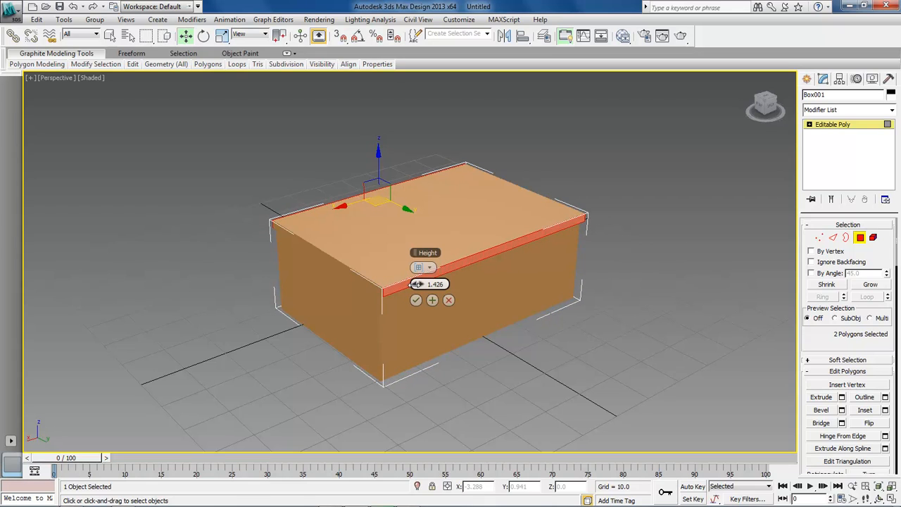
pyautogui.moveTo(417, 285); pyautogui.dragTo(417, 279)
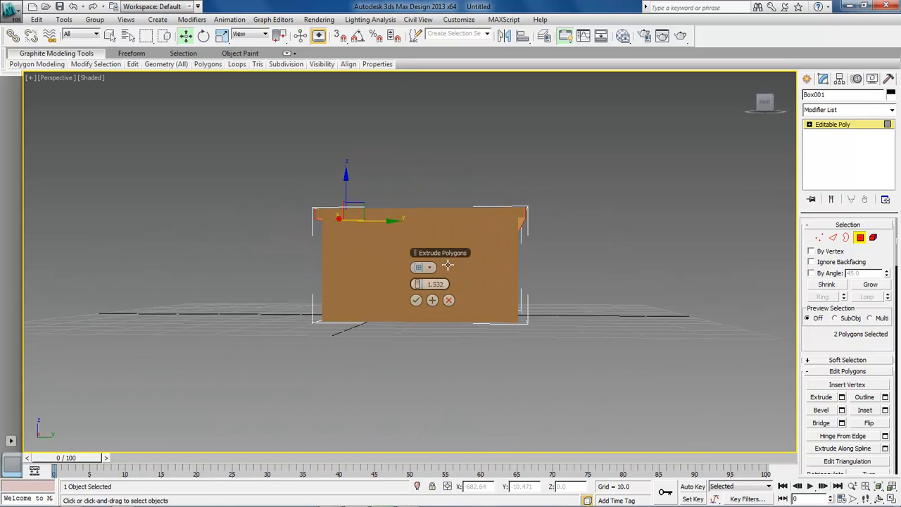
pyautogui.click(416, 300)
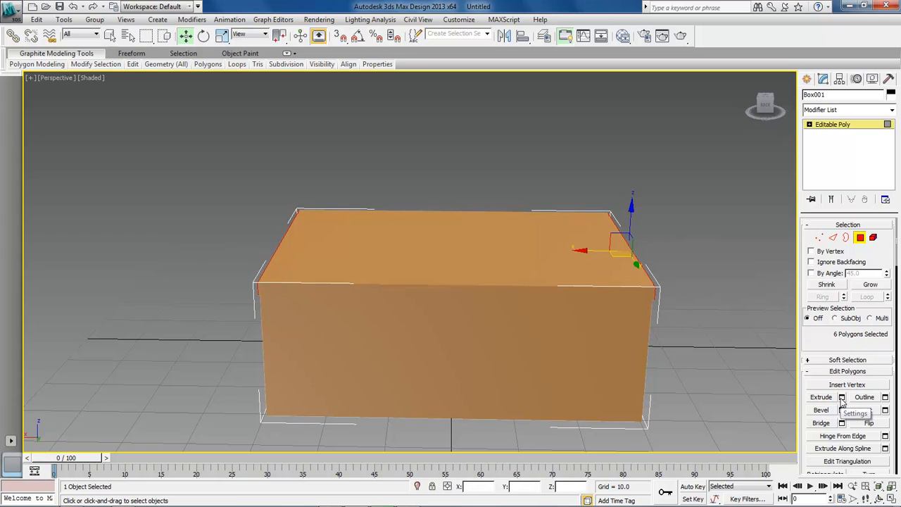
# Step: Extrude the six rim side polygons outward into a projecting rim, then clear the selection
pyautogui.click(842, 397)
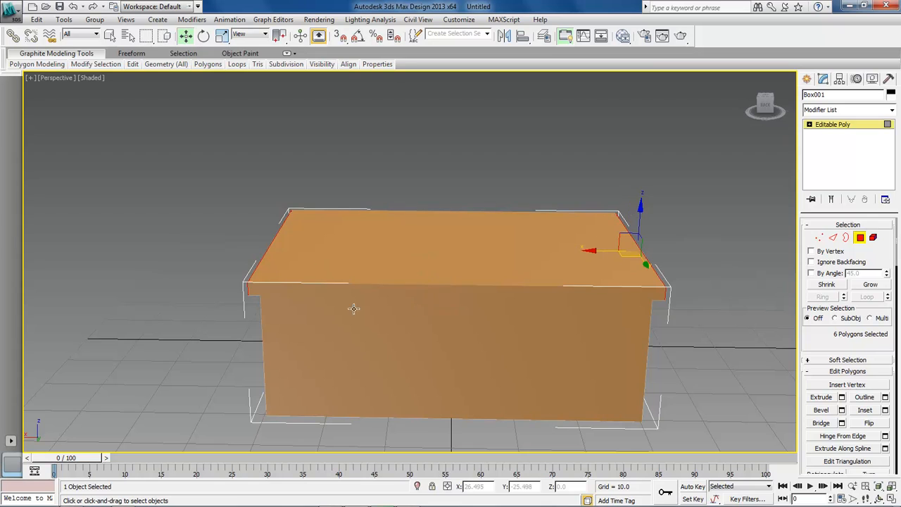
pyautogui.click(355, 309)
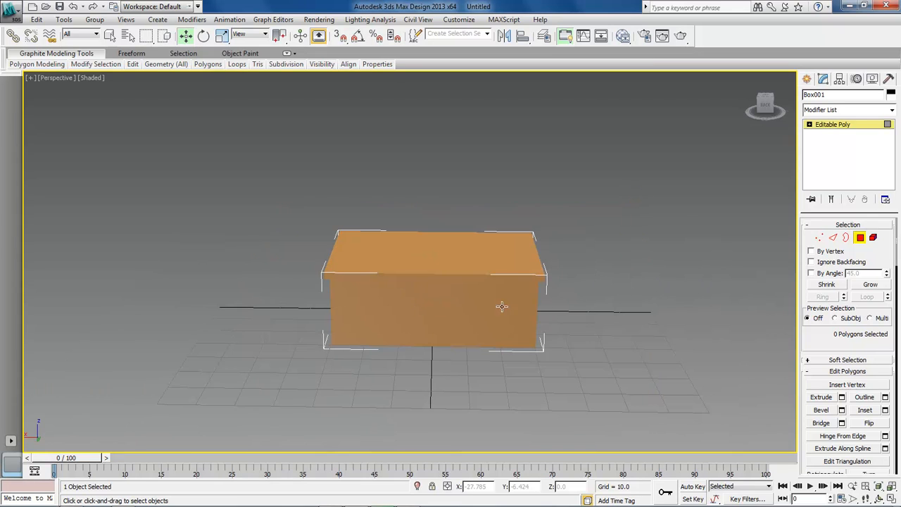
pyautogui.moveTo(554, 337)
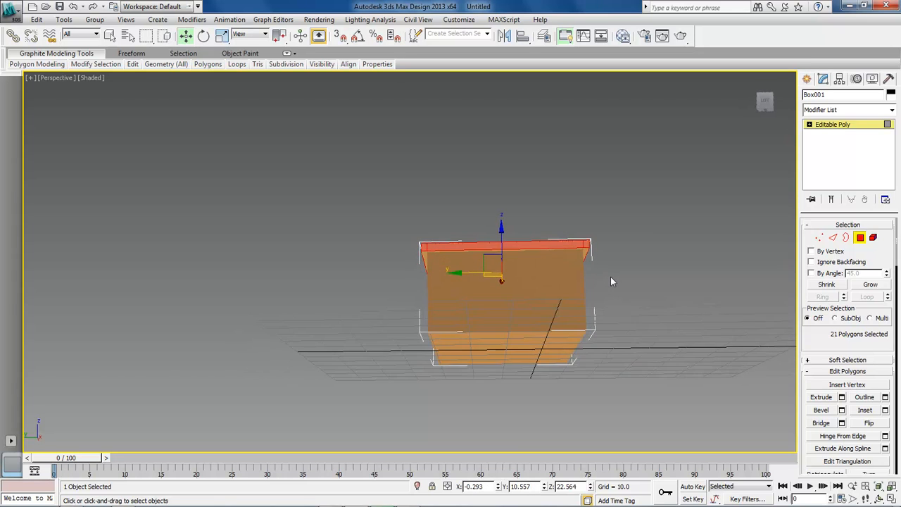
# Step: Orbit under the box to reach and select the raised top slab's polygons
pyautogui.moveTo(611, 280); pyautogui.dragTo(546, 217)
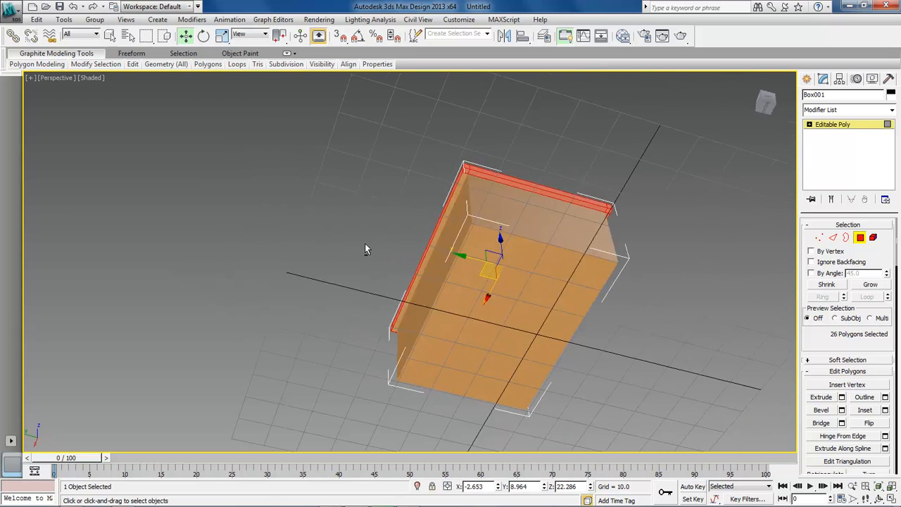
pyautogui.moveTo(366, 249); pyautogui.dragTo(422, 195)
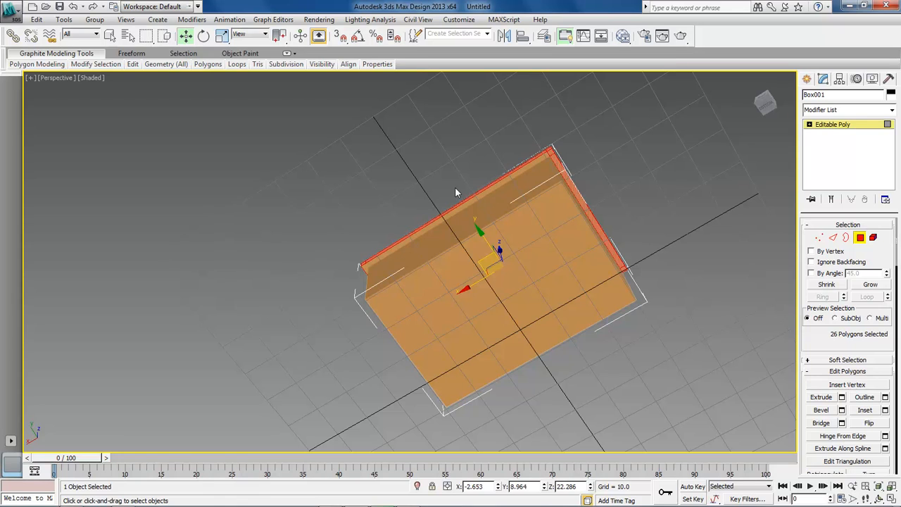
pyautogui.moveTo(521, 172)
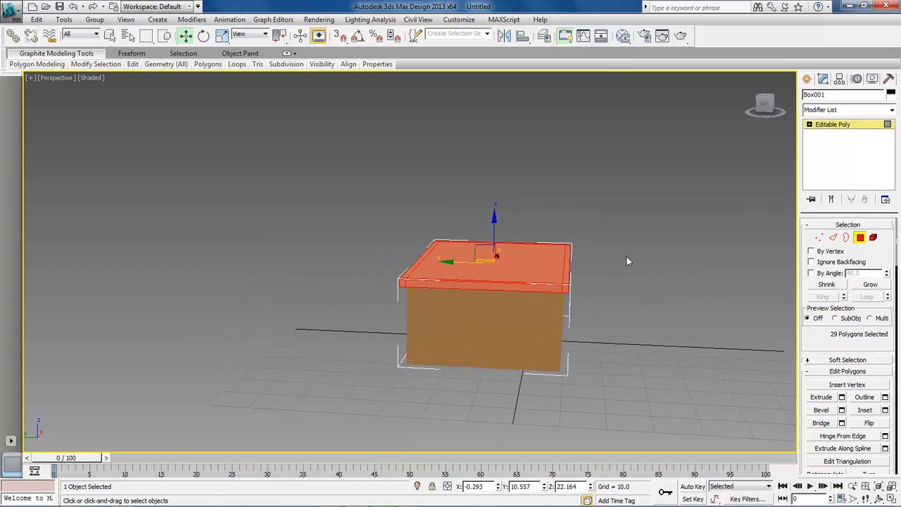
# Step: Detach the selected lid faces as a new object named Top and leave Polygon level
pyautogui.scroll(-3)
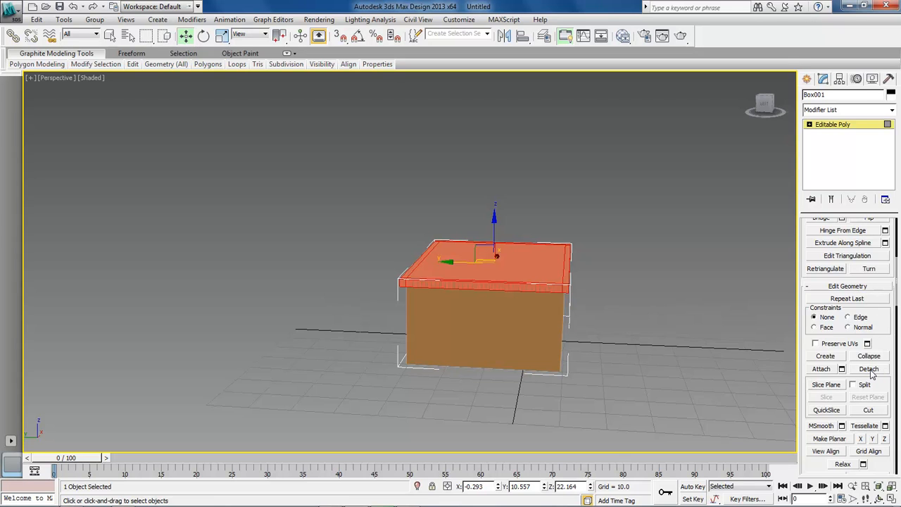
pyautogui.click(869, 369)
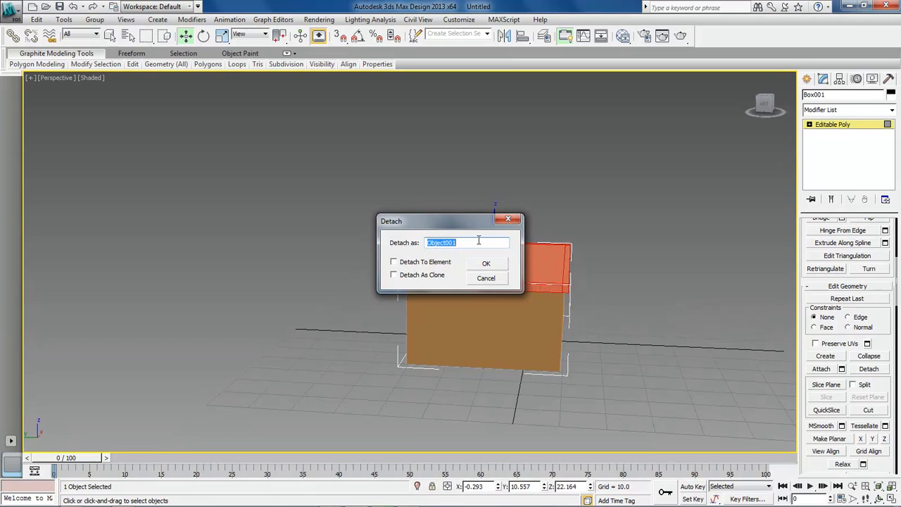
pyautogui.write('Top')
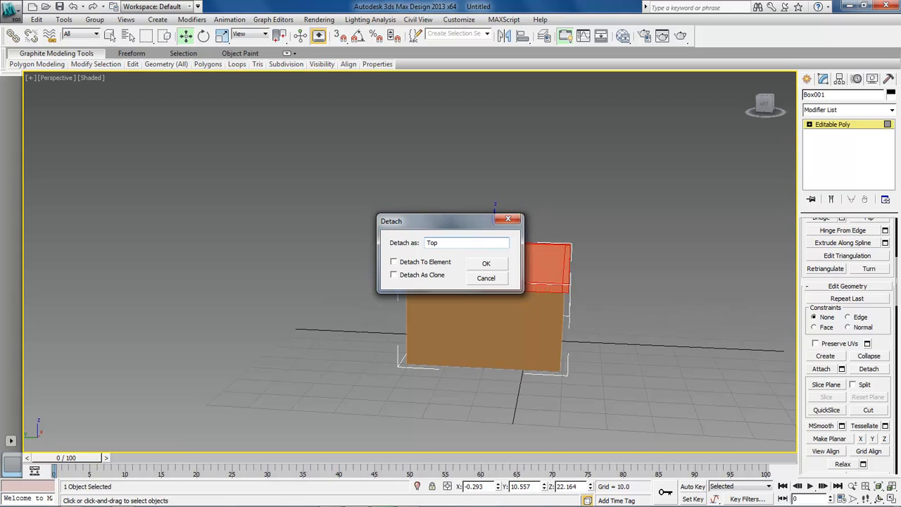
pyautogui.click(486, 263)
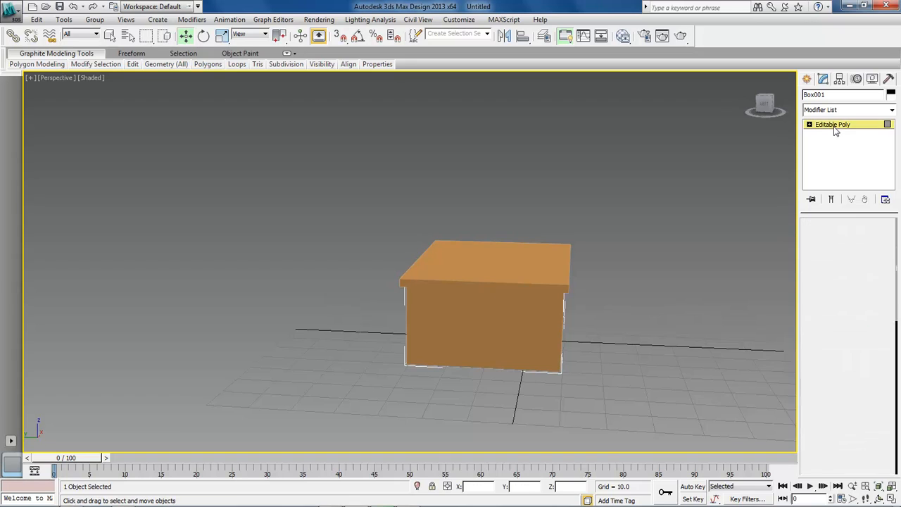
pyautogui.click(834, 124)
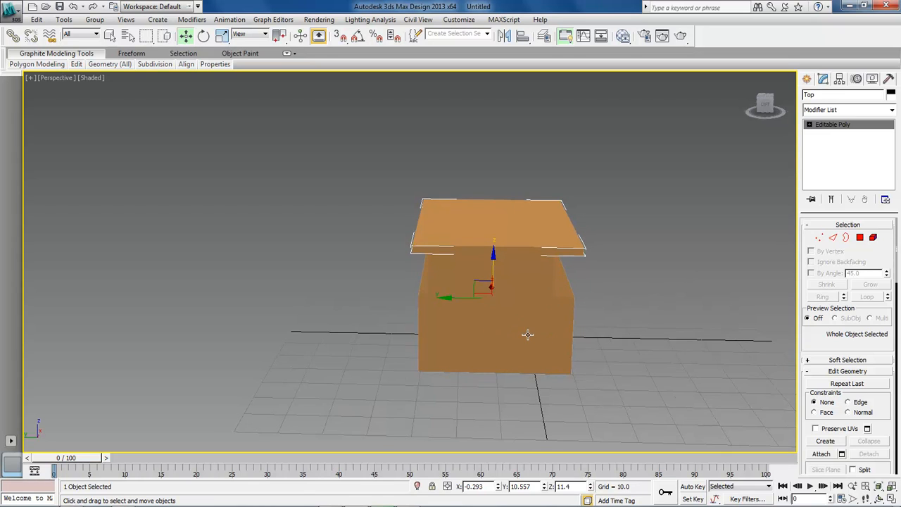
# Step: Select the box base and apply a Shell modifier to give its walls thickness
pyautogui.moveTo(493, 285); pyautogui.dragTo(493, 324)
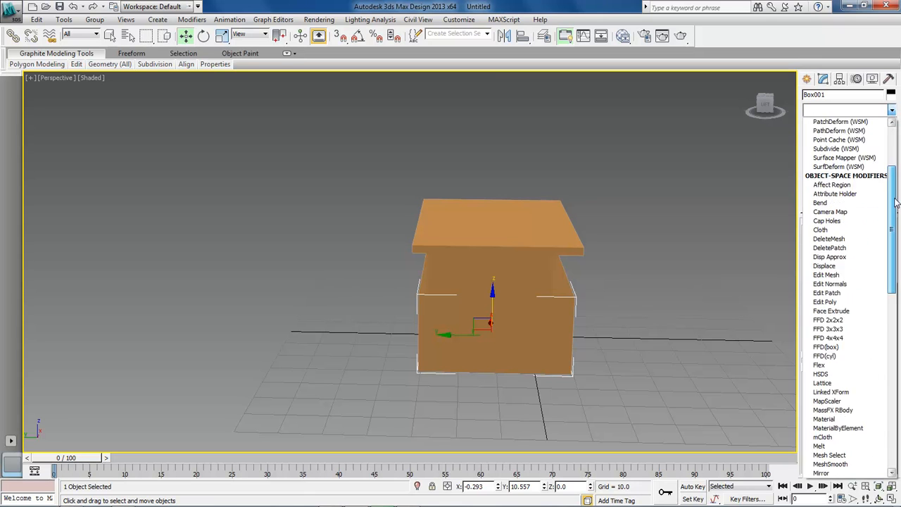
pyautogui.scroll(-3)
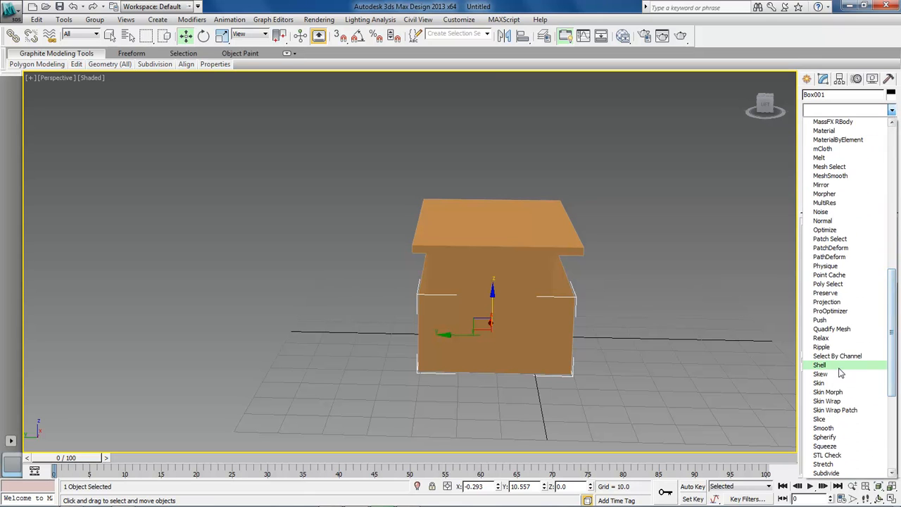
pyautogui.moveTo(837, 354)
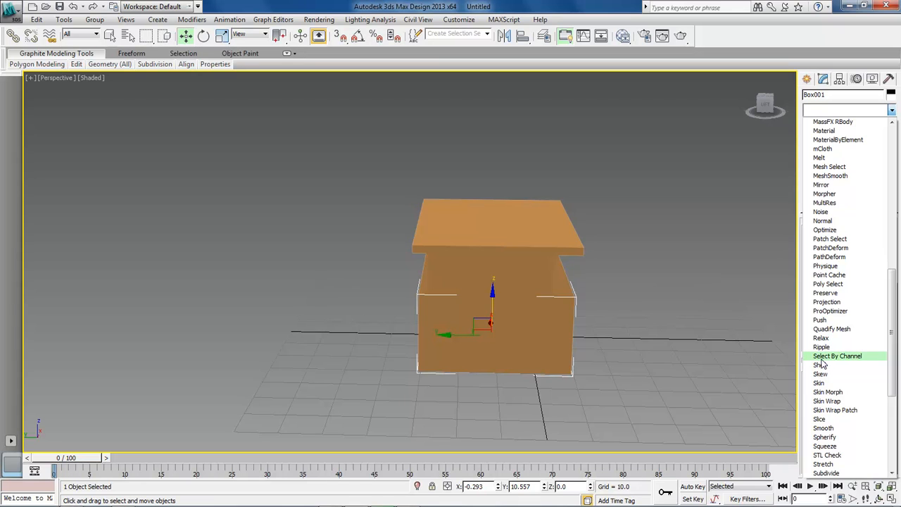
pyautogui.moveTo(819, 365)
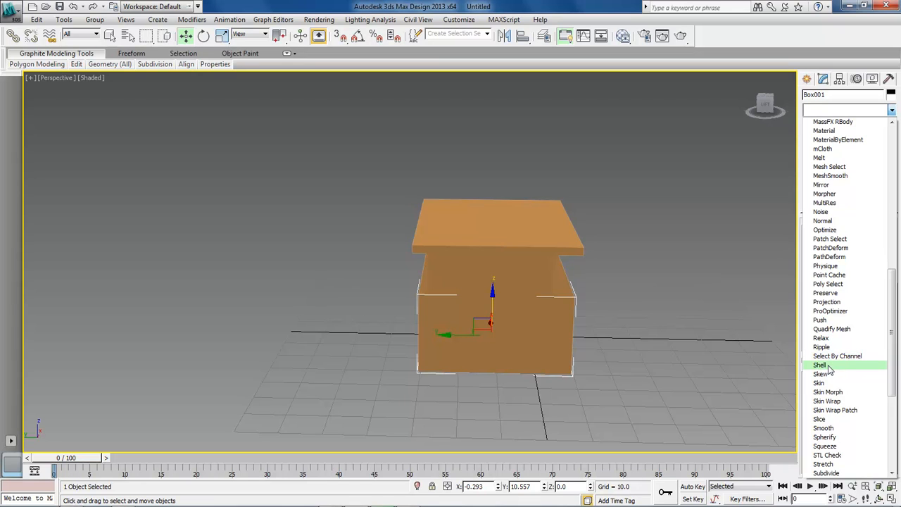
pyautogui.click(820, 365)
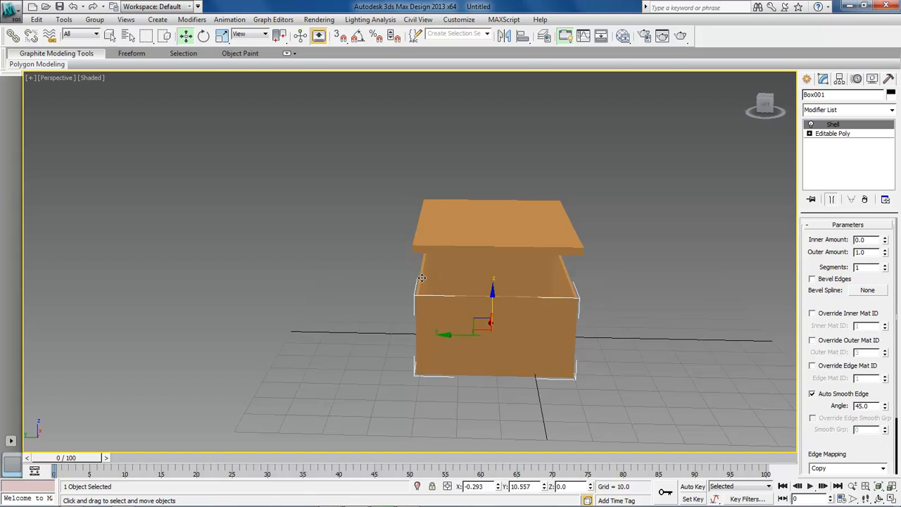
pyautogui.moveTo(552, 280)
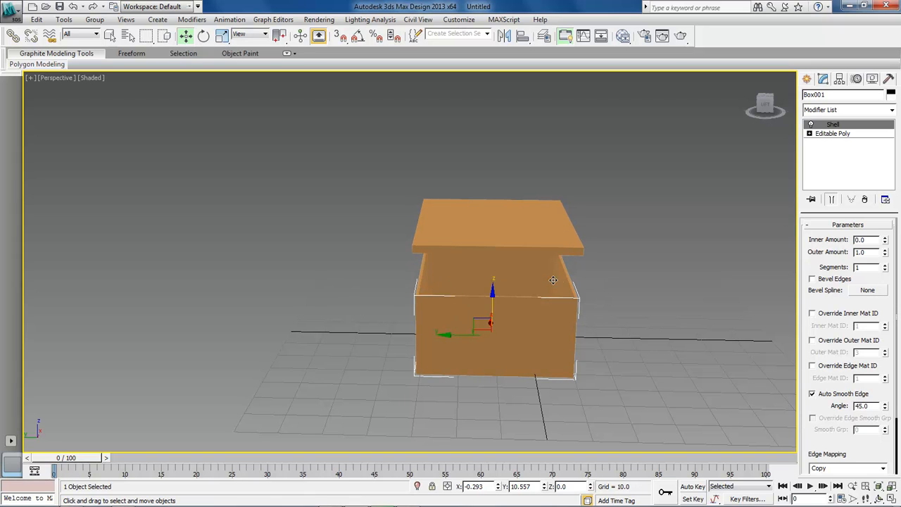
pyautogui.moveTo(420, 279)
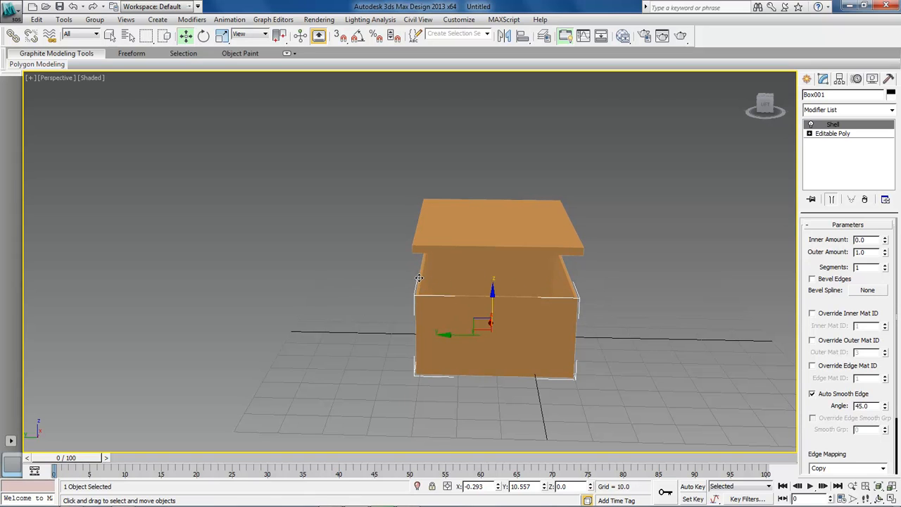